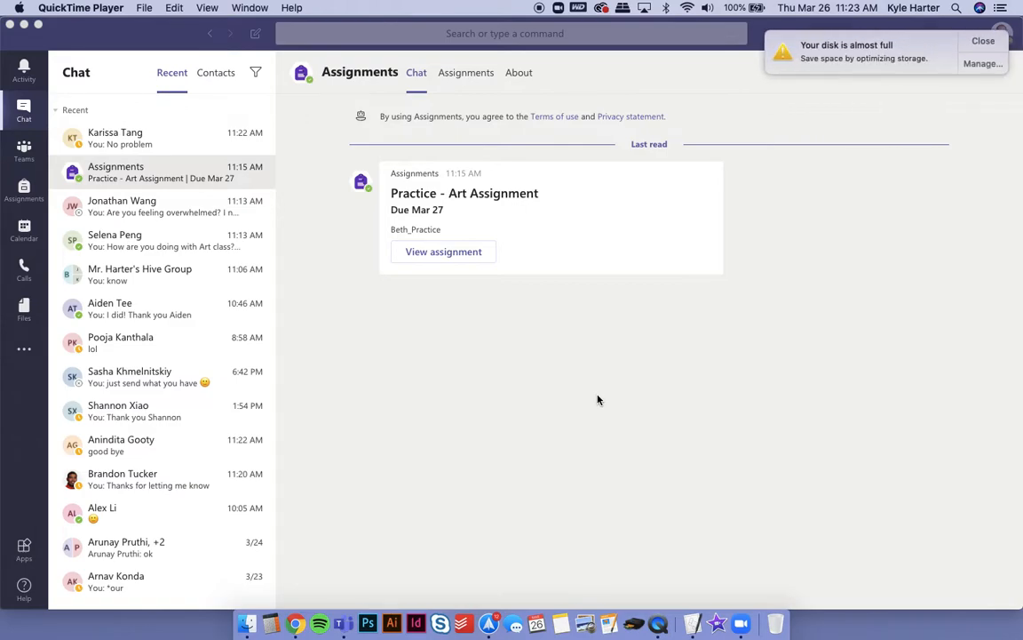
# - View the Practice - Art Assignment, due tomorrow at 11:59 PM, showing instructions and My work
pyautogui.click(984, 41)
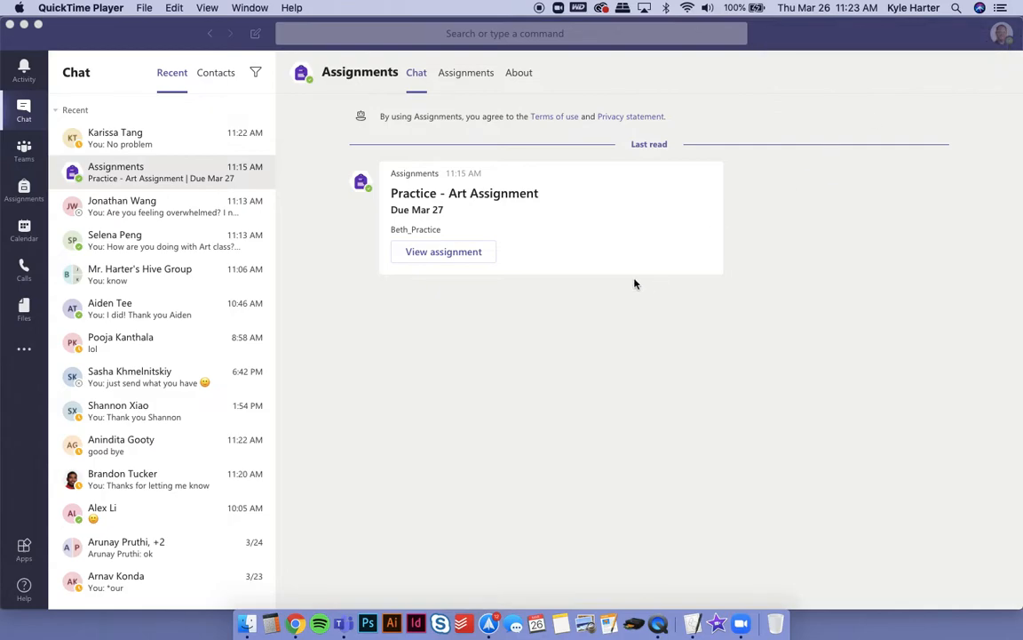
pyautogui.moveTo(504, 328)
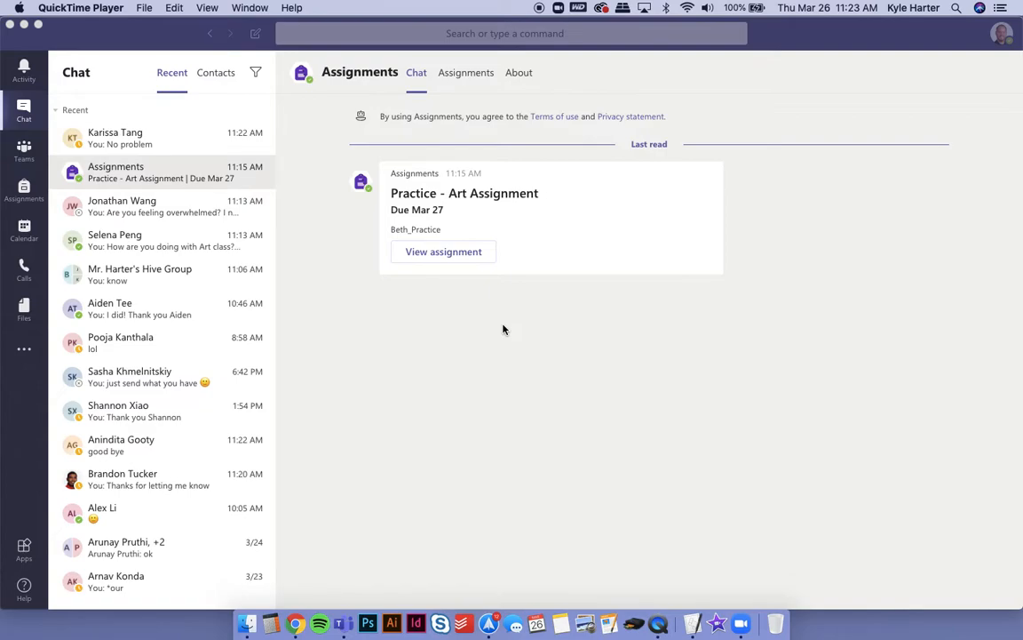
pyautogui.moveTo(543, 264)
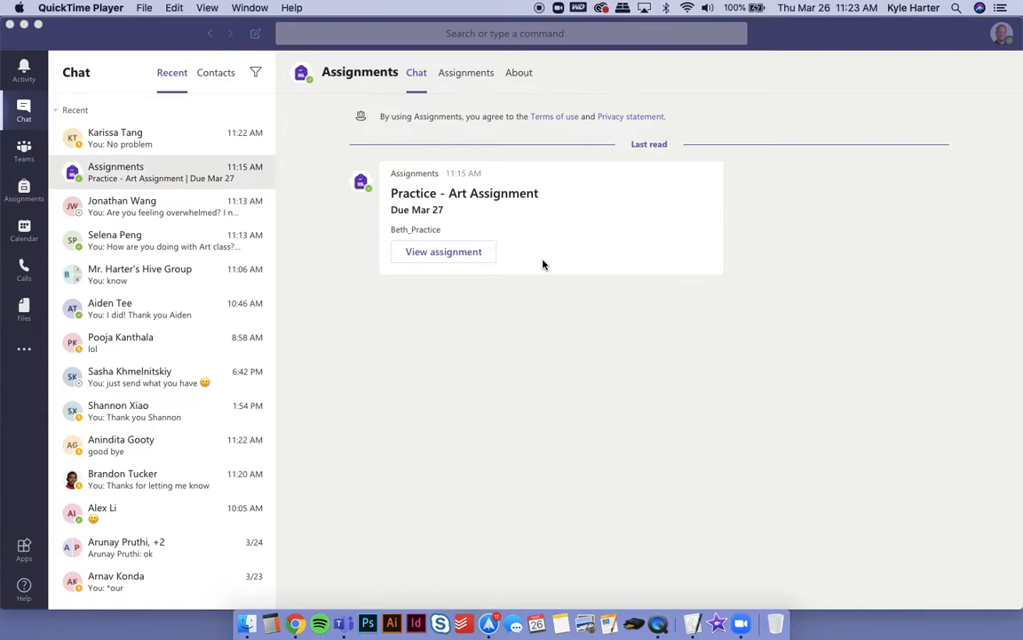
pyautogui.moveTo(202, 178)
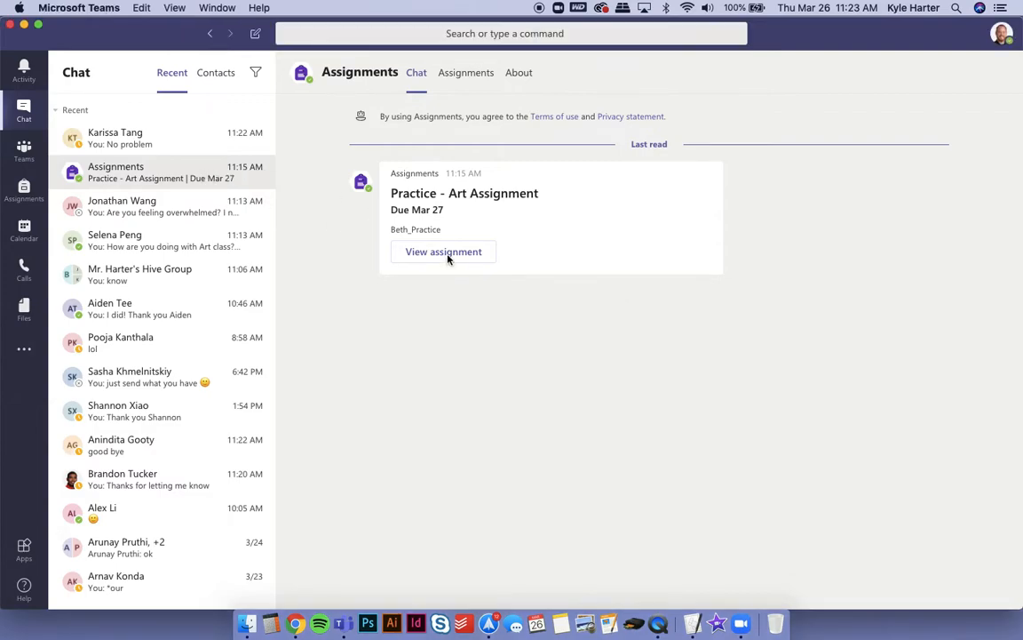
pyautogui.click(444, 252)
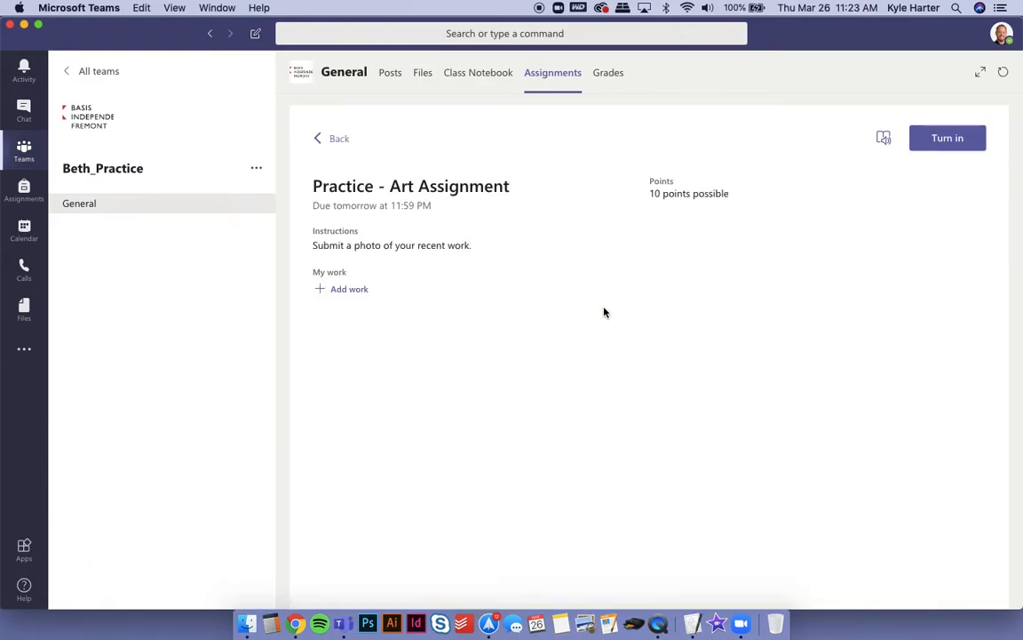
pyautogui.moveTo(508, 206)
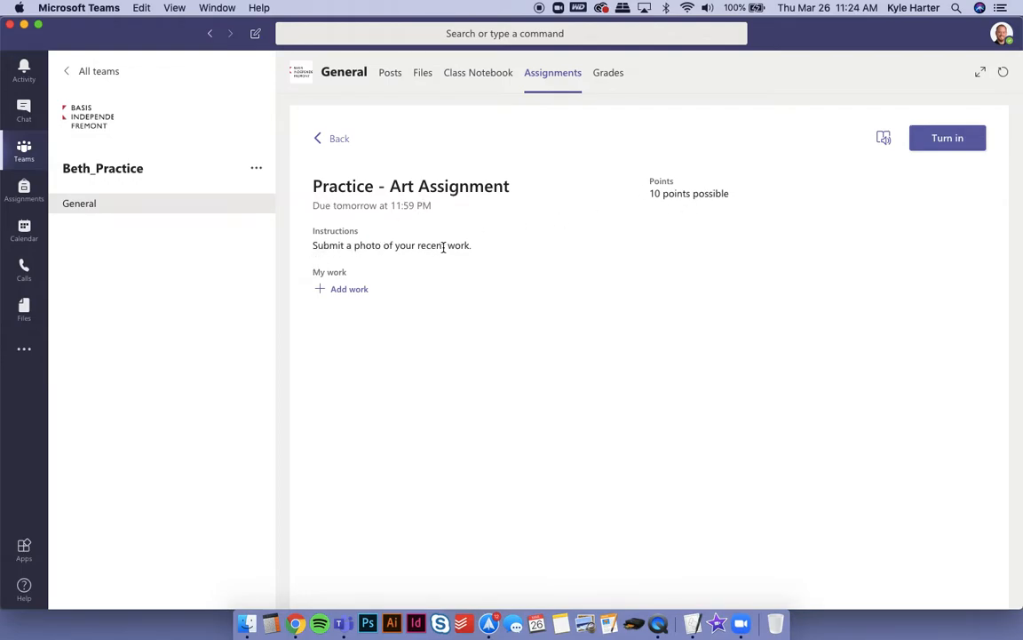
pyautogui.moveTo(385, 288)
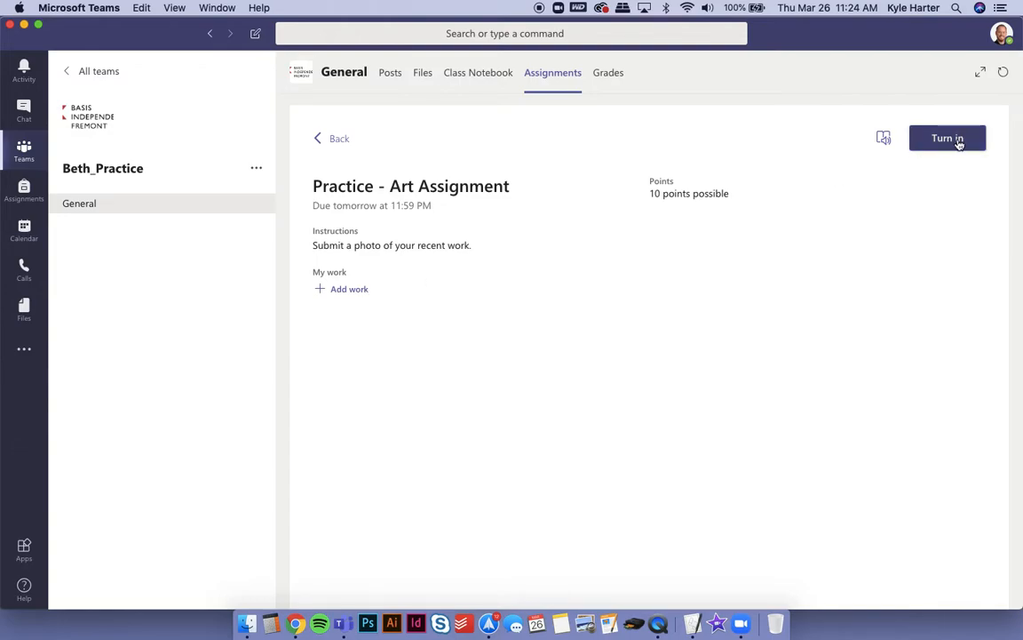
pyautogui.moveTo(348, 288)
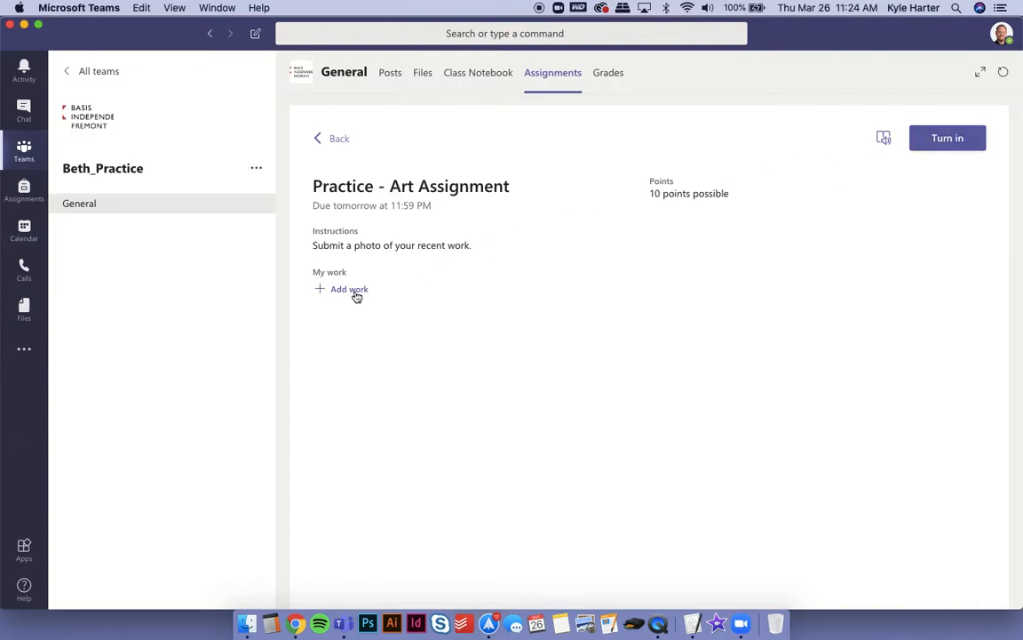
# - Start adding work, bringing up the OneDrive, New File, Link, Teams and device upload sources
pyautogui.click(348, 288)
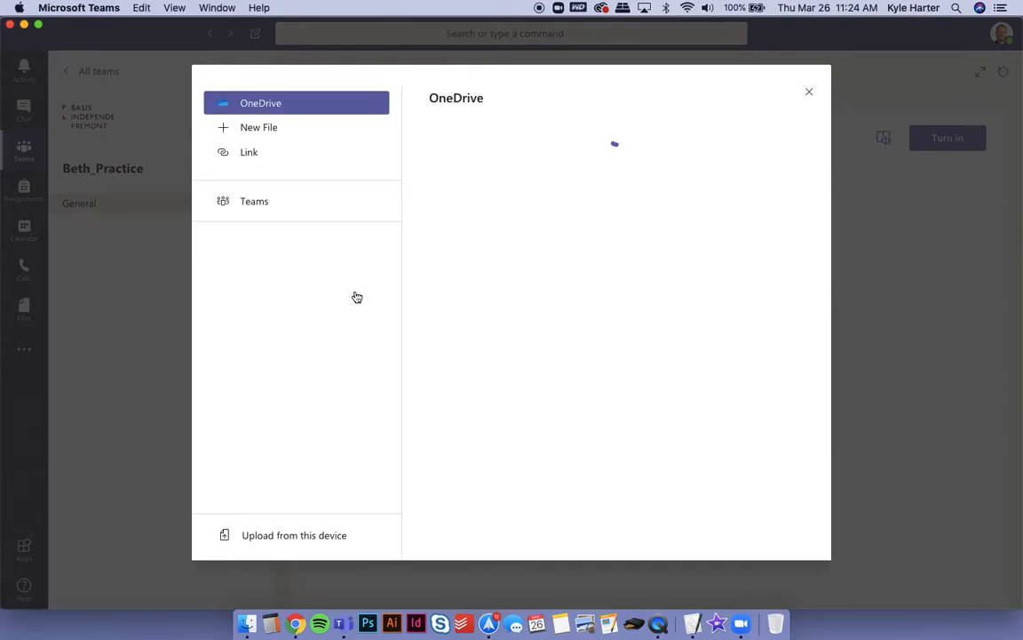
pyautogui.moveTo(293, 128)
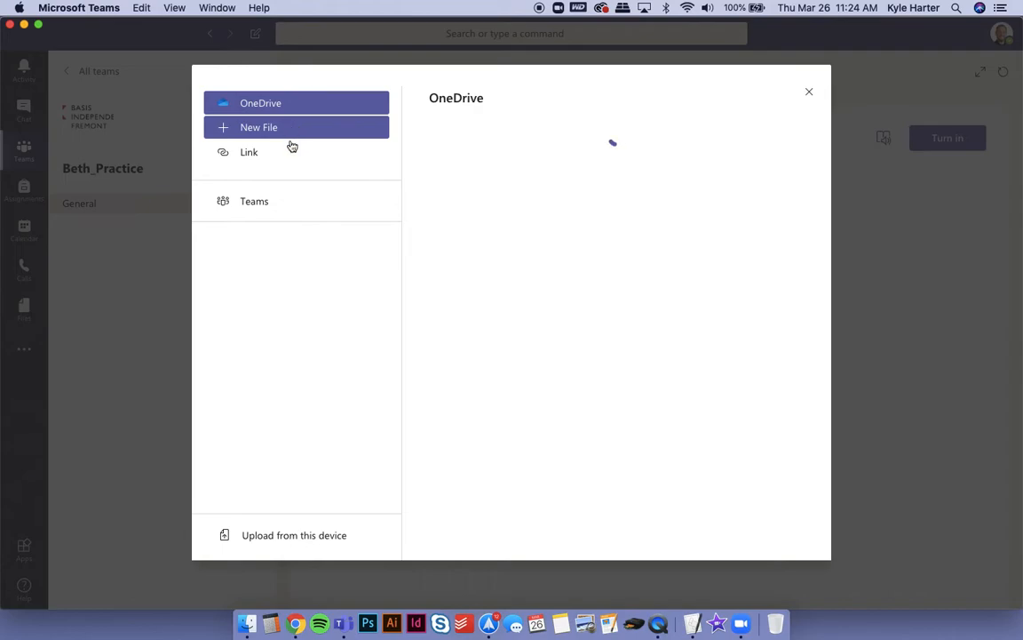
pyautogui.moveTo(295, 535)
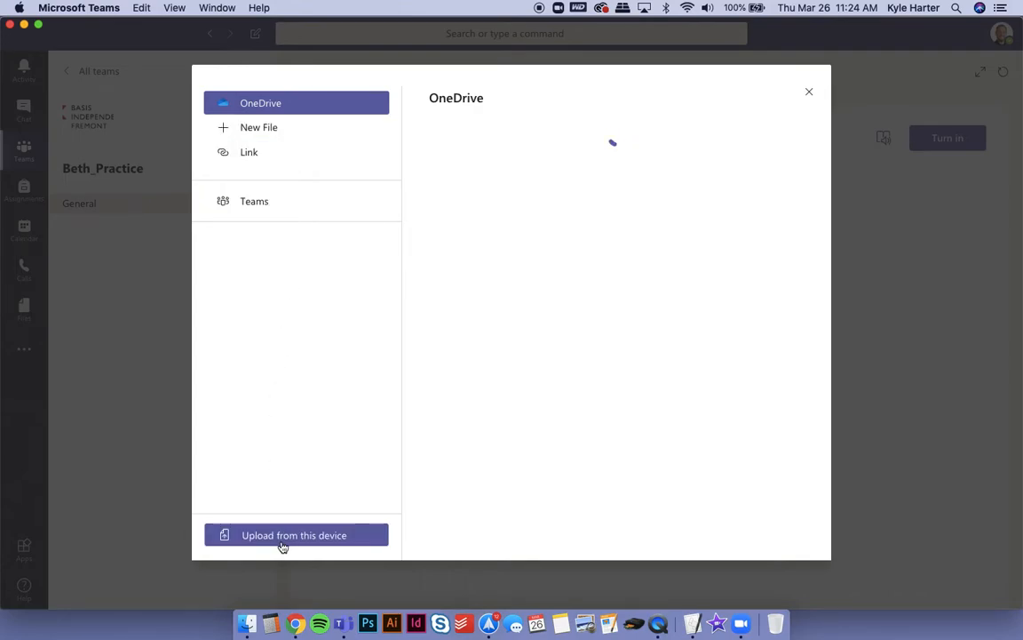
# - Choose upload from this device and browse past Downloads to the Desktop folder with IMG_2001.JPG
pyautogui.click(293, 535)
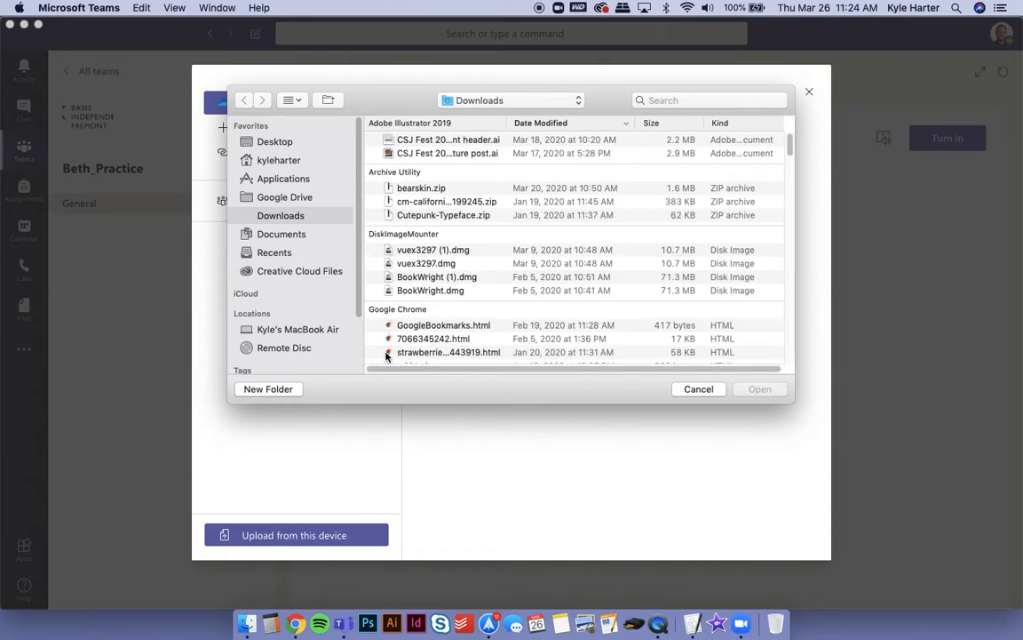
pyautogui.scroll(-3)
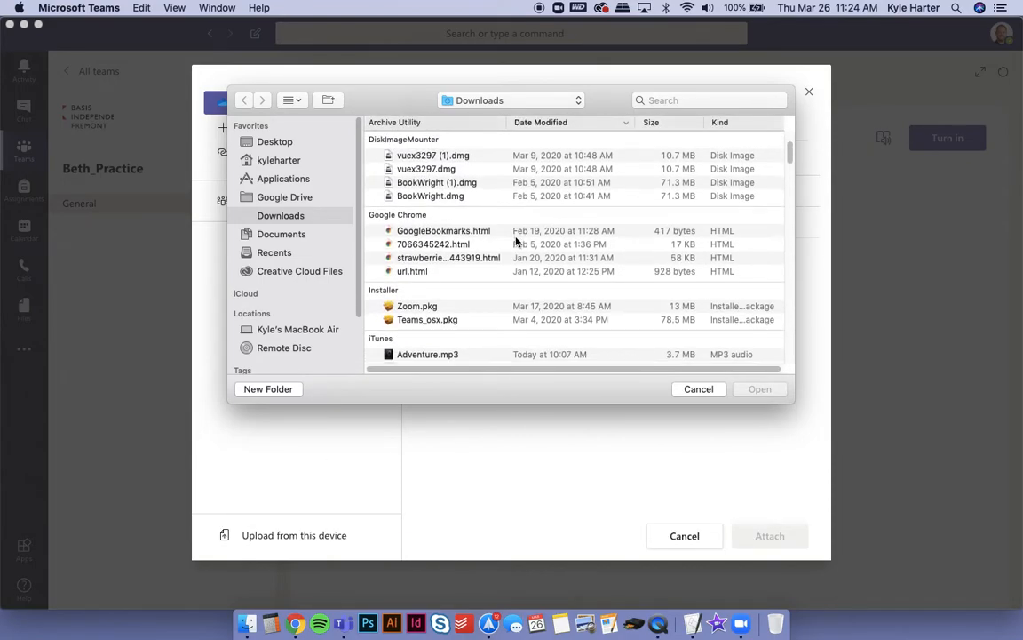
pyautogui.scroll(-3)
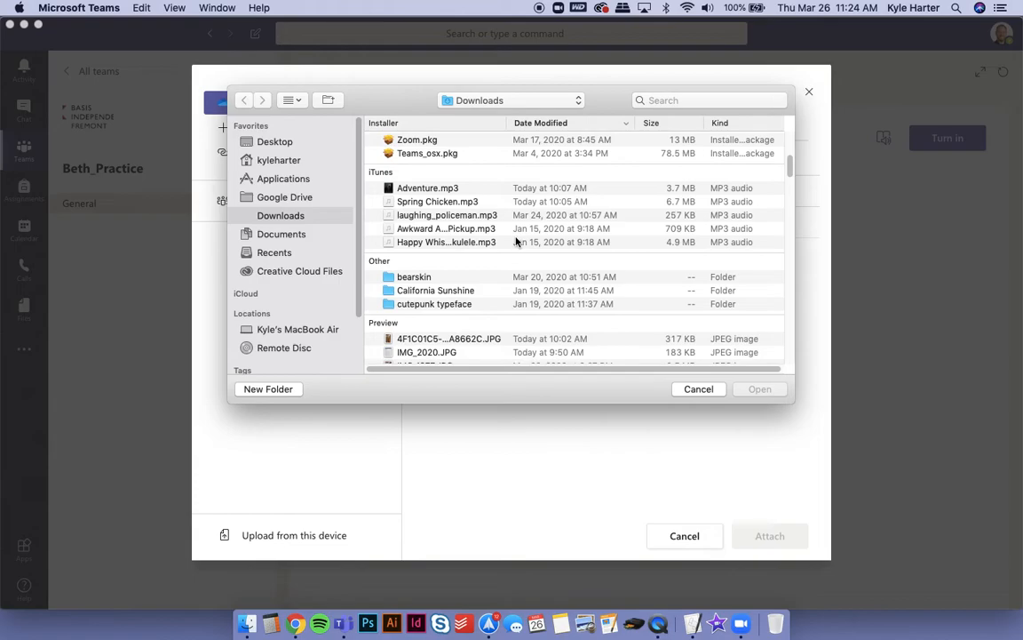
pyautogui.click(273, 142)
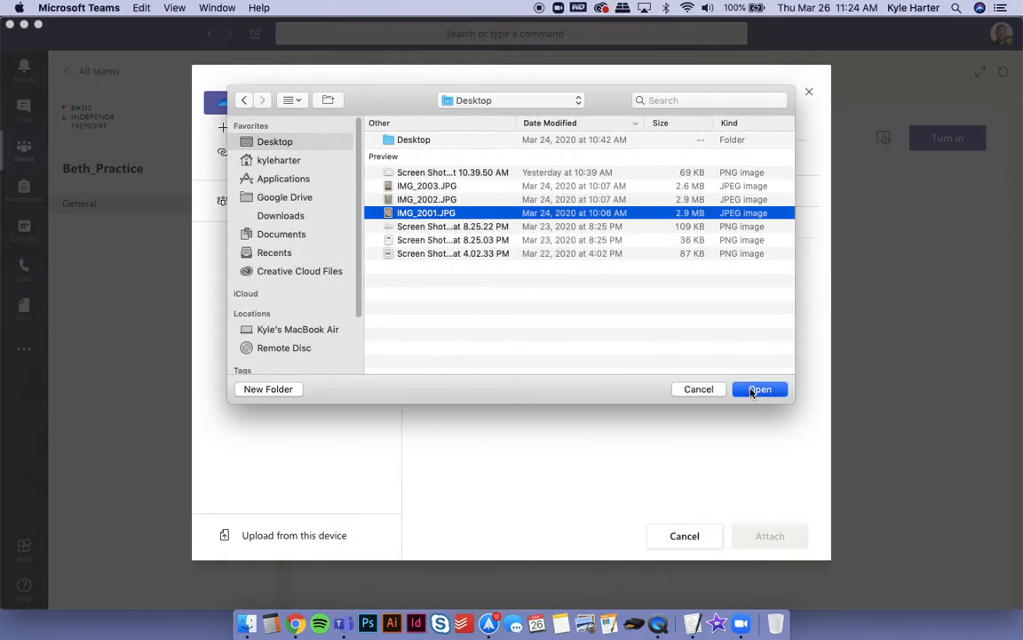
# - Upload IMG_2001.JPG from the Desktop so it finishes uploading
pyautogui.click(761, 389)
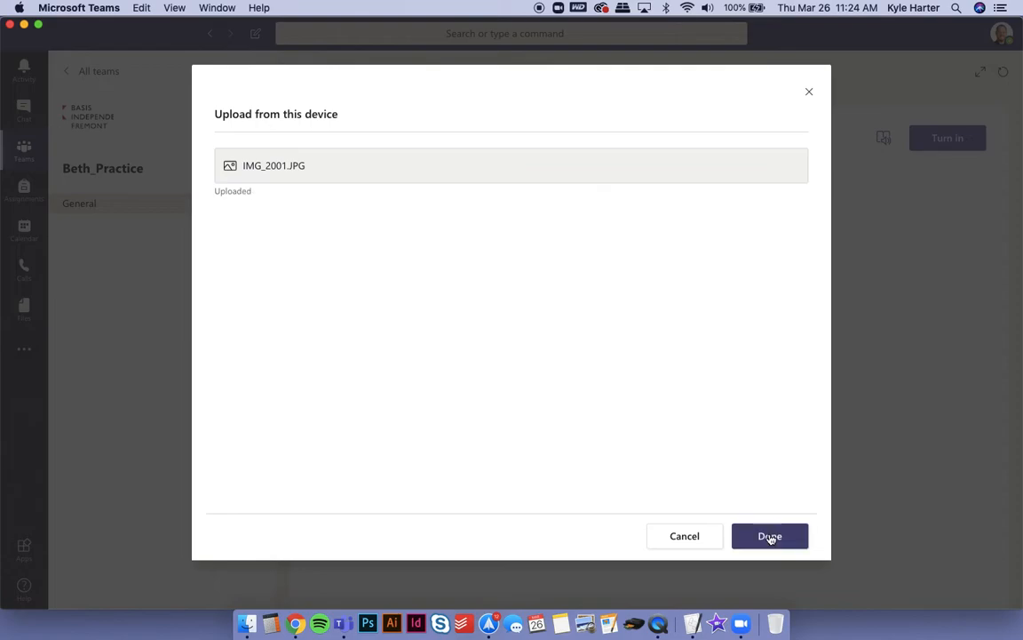
# - Confirm the upload so IMG_2001.JPG is attached under My work, not yet turned in
pyautogui.click(770, 537)
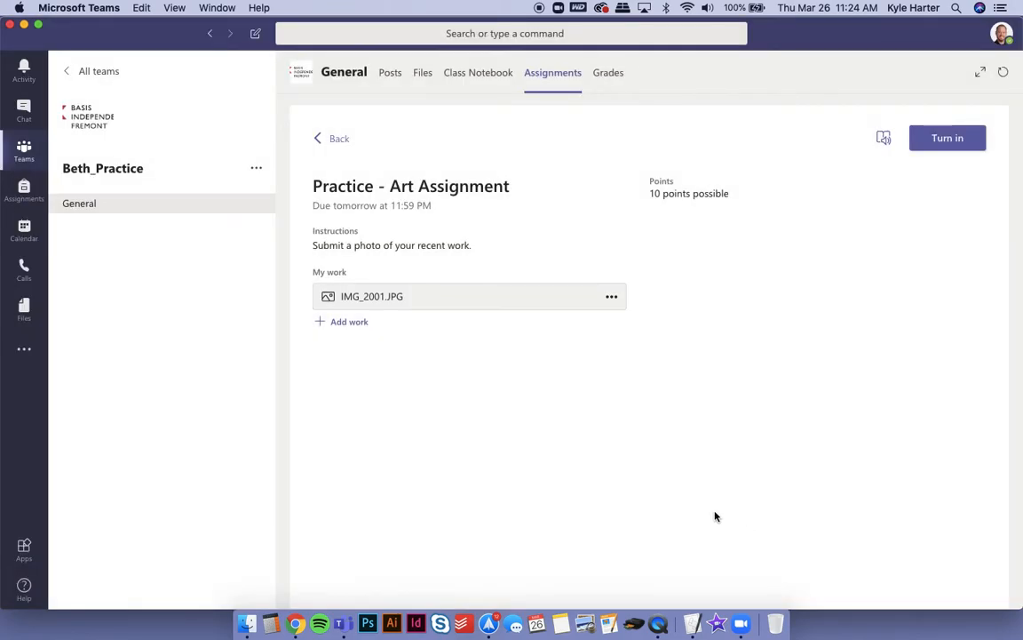
pyautogui.moveTo(433, 308)
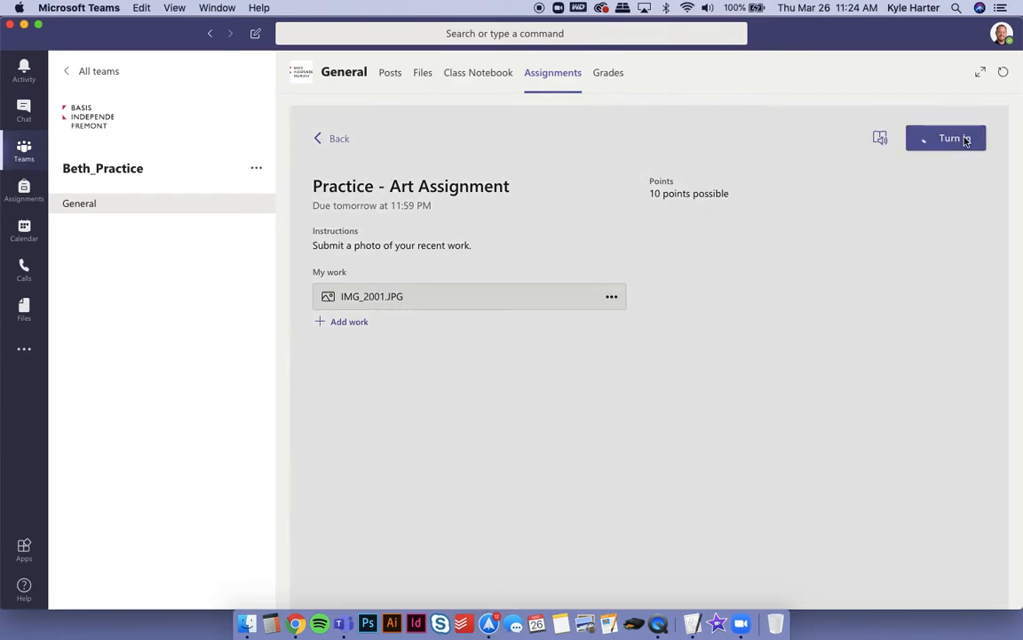
# - Turn in the assignment with IMG_2001.JPG, timestamped Thu Mar 26 at 11:24 AM
pyautogui.click(946, 138)
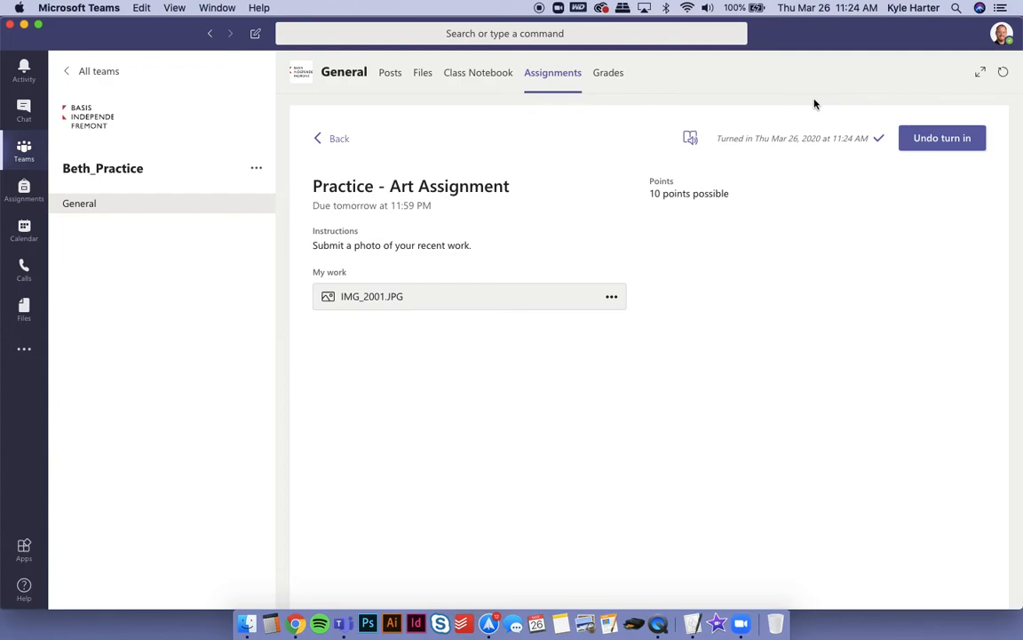
pyautogui.moveTo(632, 191)
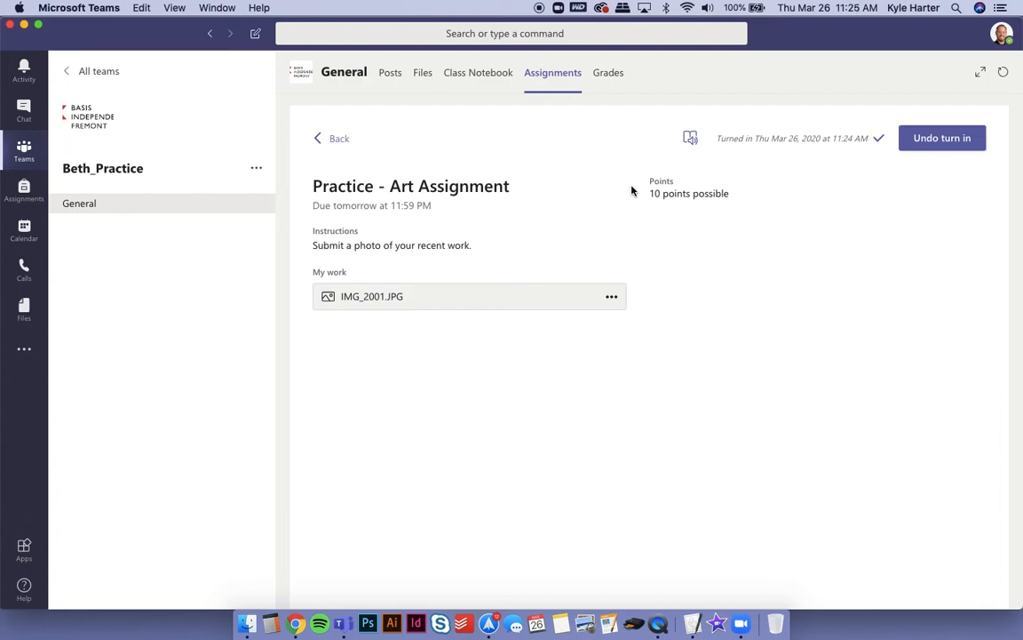
pyautogui.moveTo(505, 462)
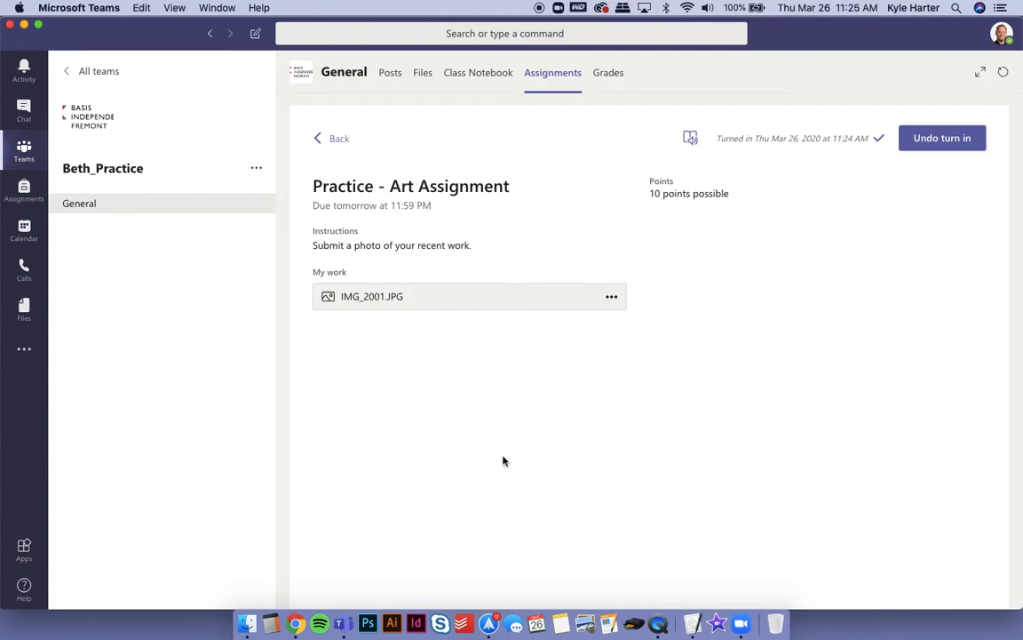
pyautogui.moveTo(512, 323)
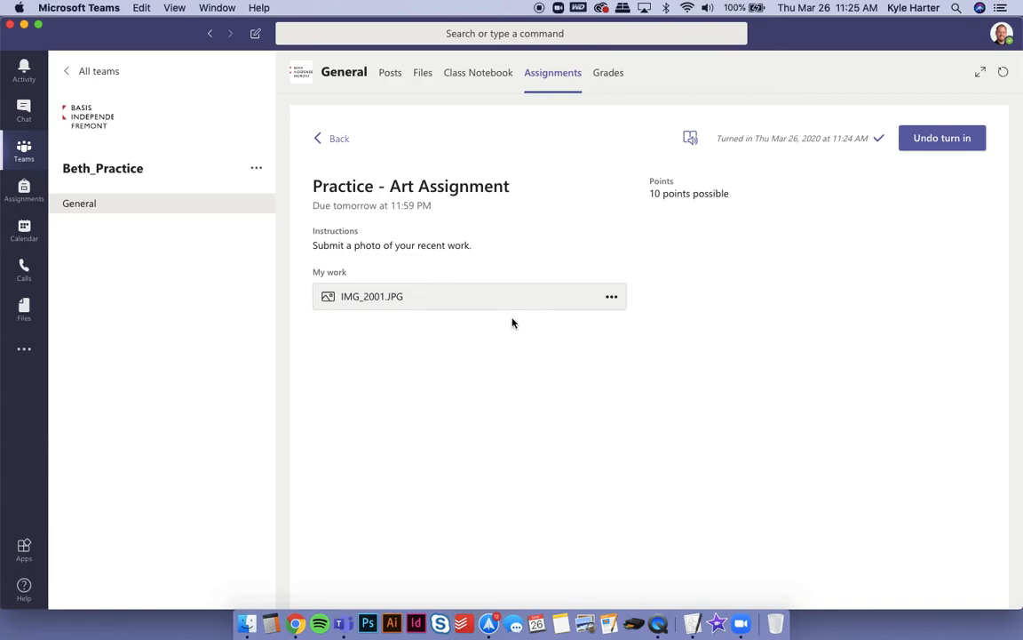